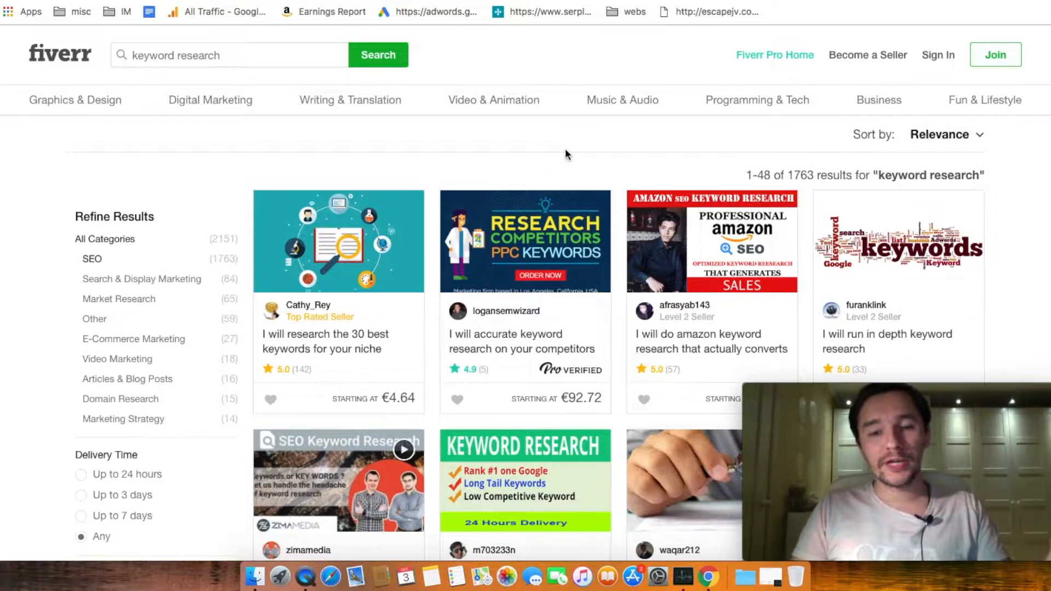
scroll("down", 3)
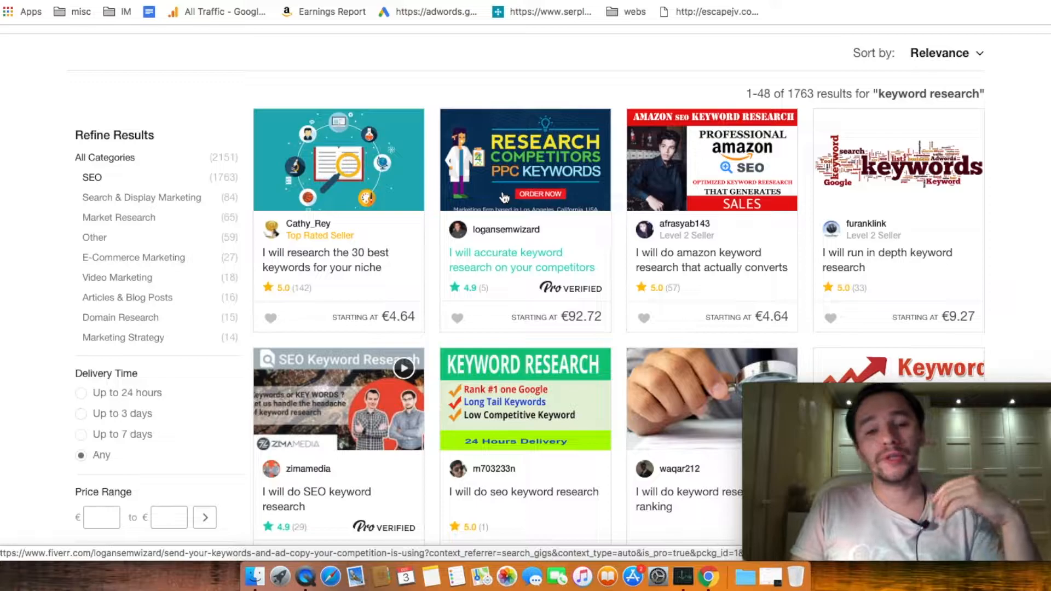
scroll("down", 3)
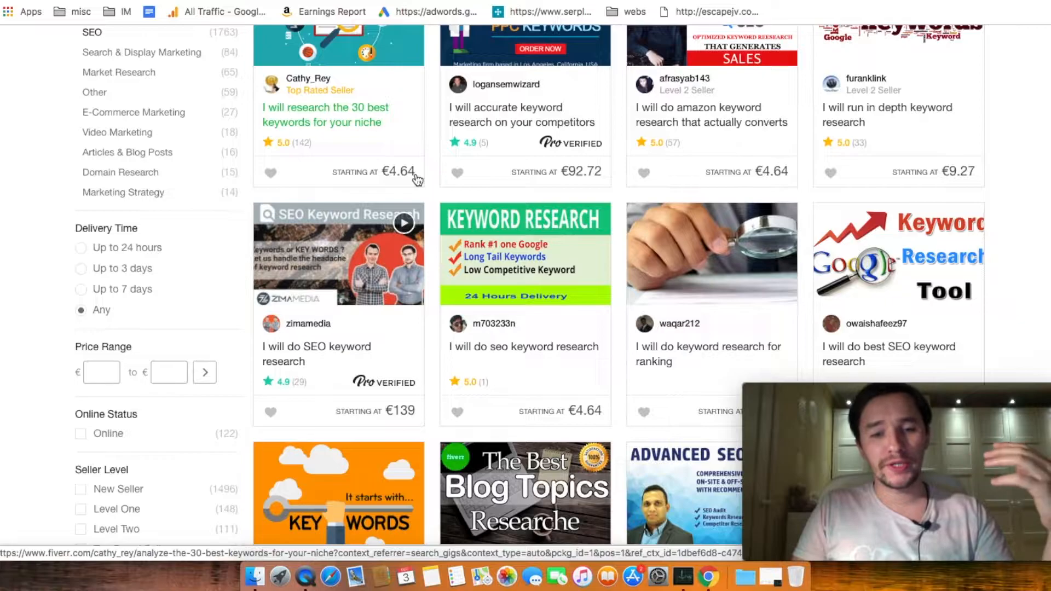
scroll("down", 3)
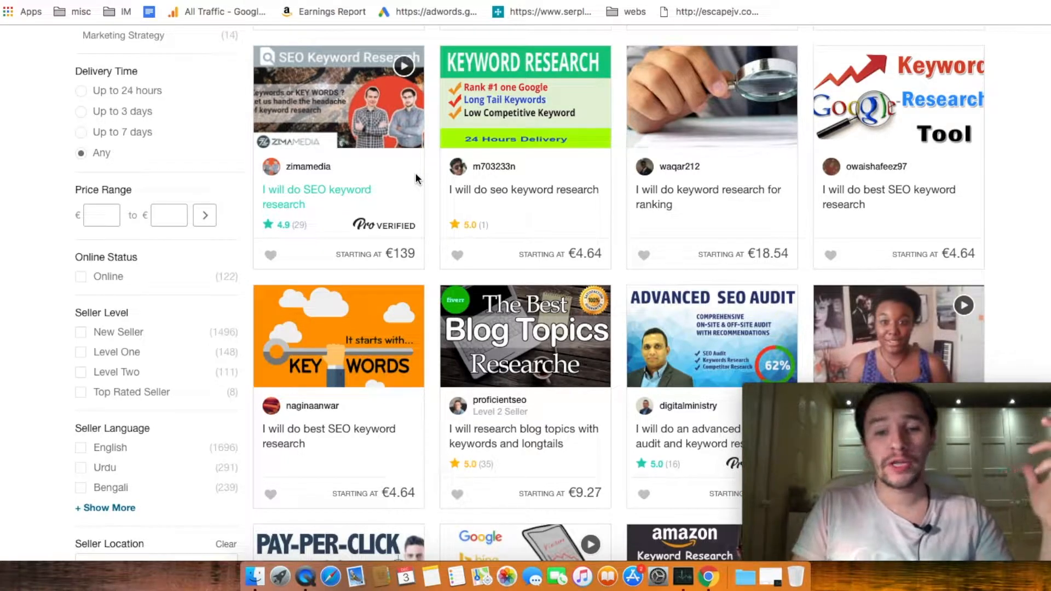
scroll("down", 3)
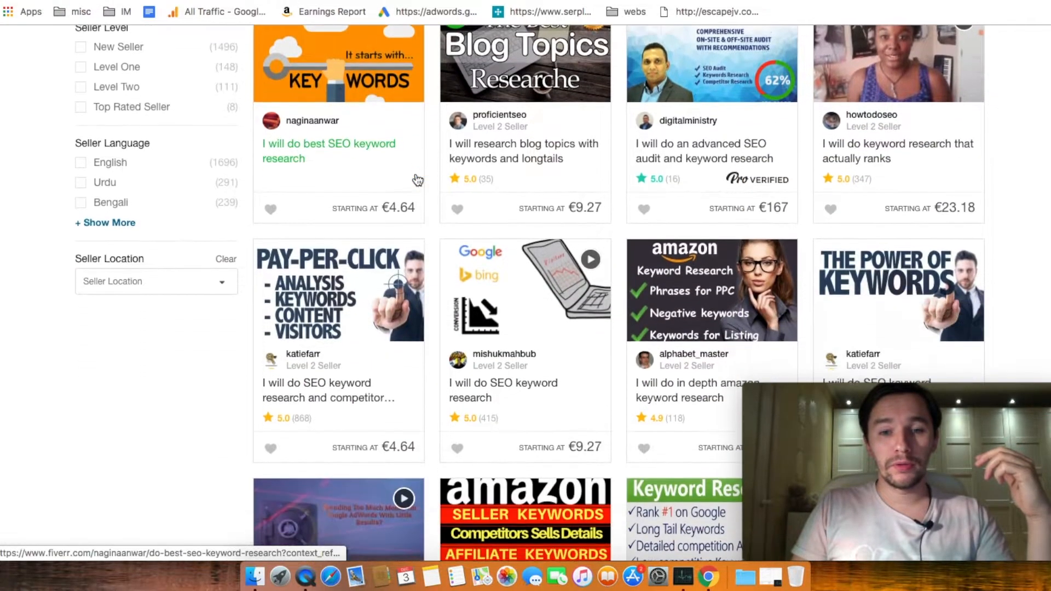
scroll("down", 3)
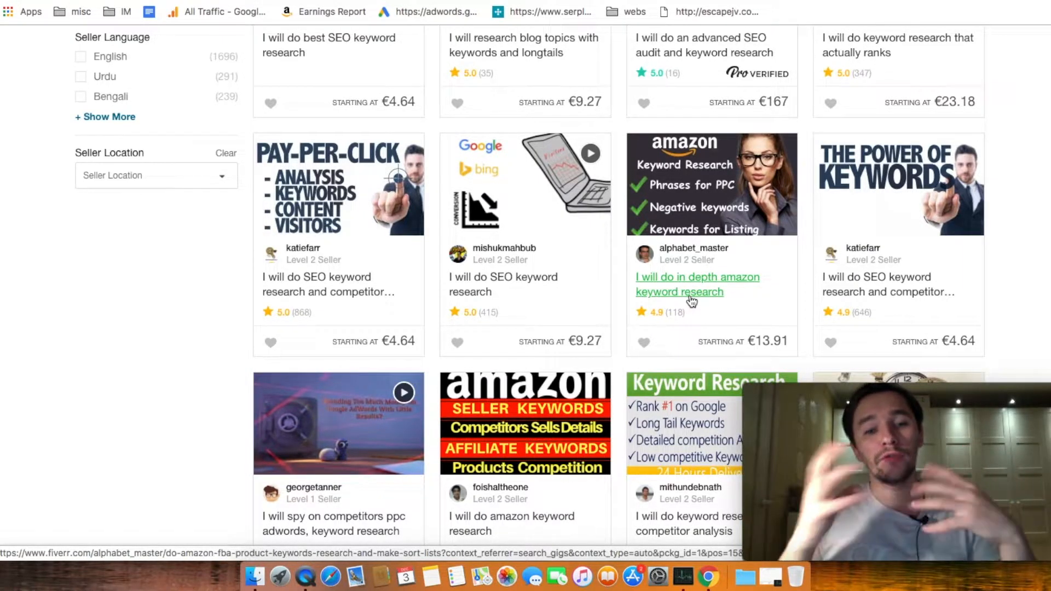
scroll("down", 3)
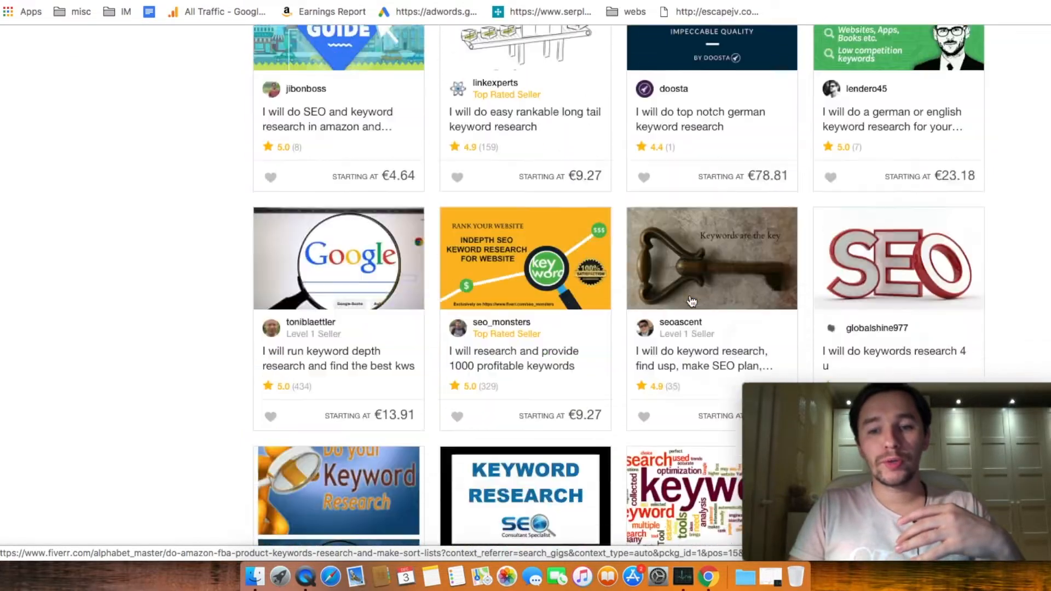
scroll("down", 3)
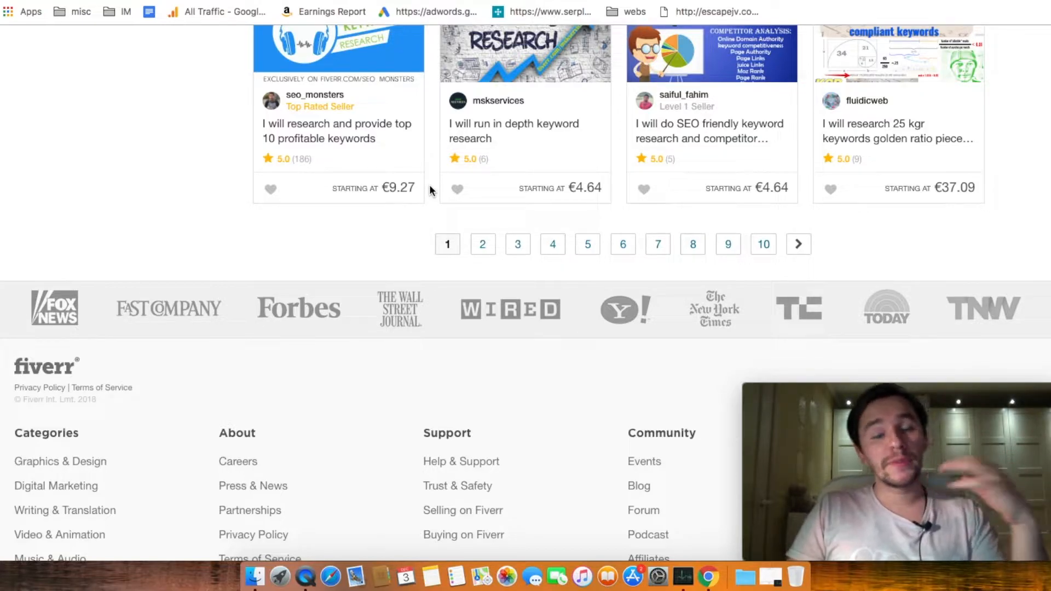
scroll("up", 3)
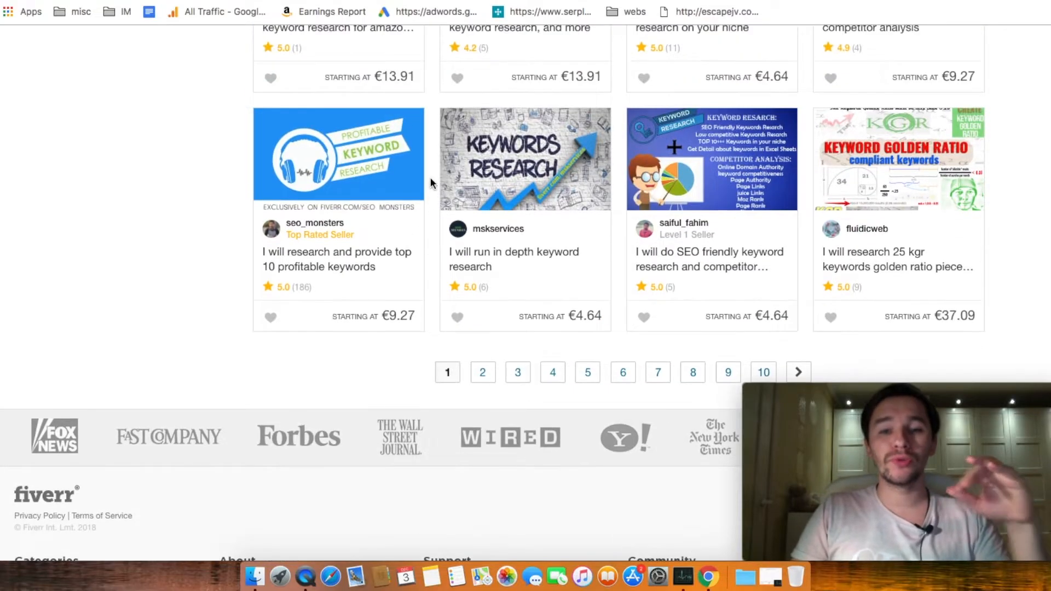
scroll("down", 3)
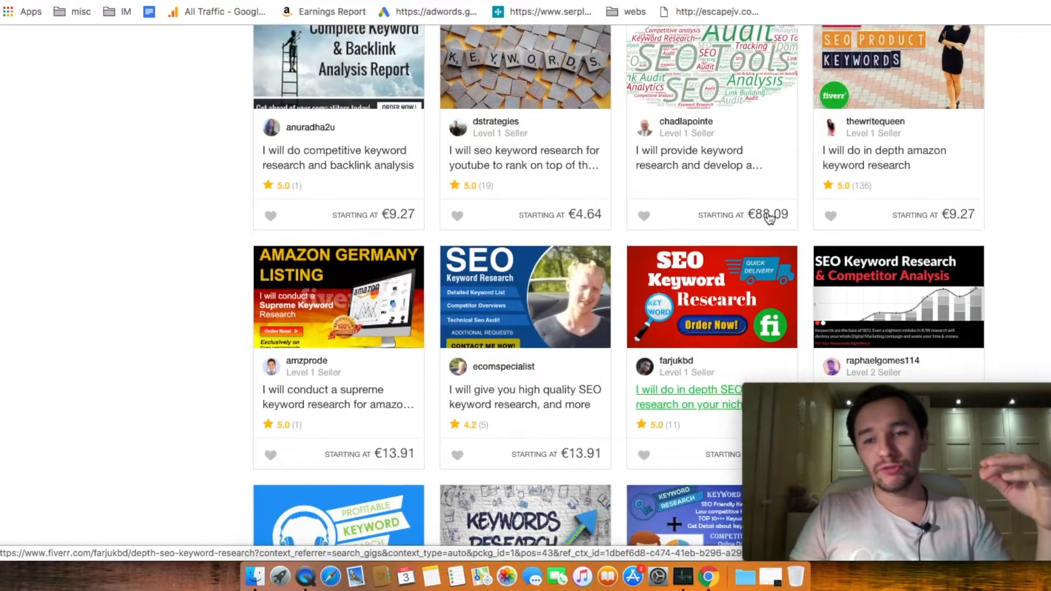
scroll("down", 3)
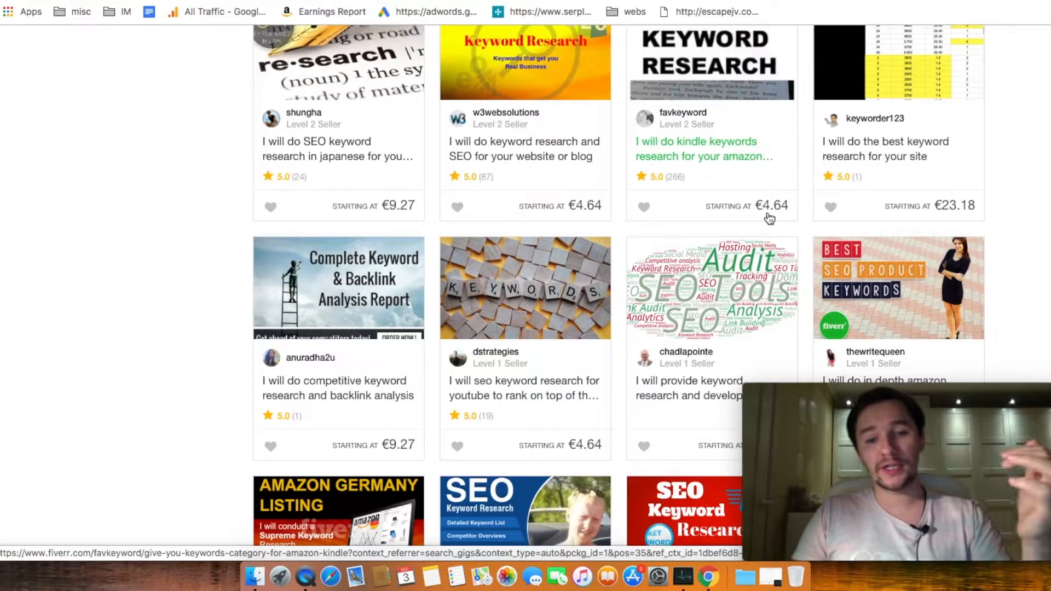
scroll("down", 3)
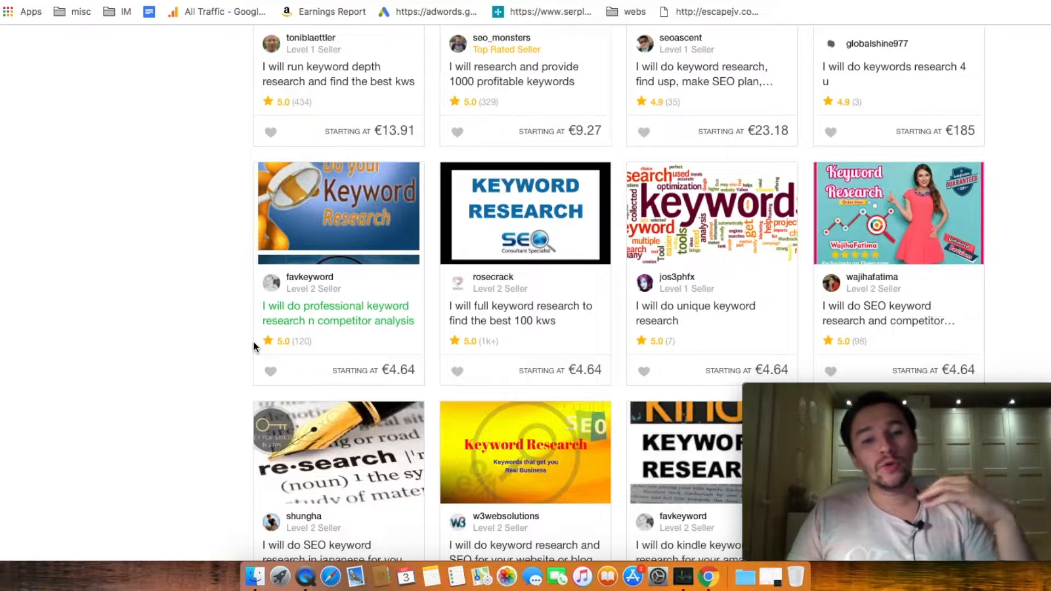
scroll("up", 3)
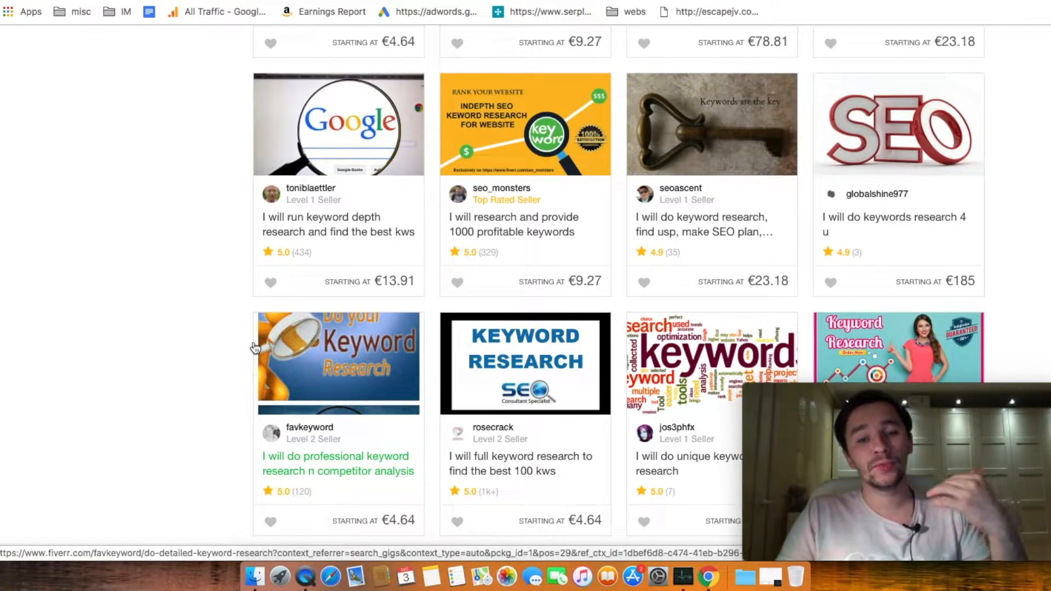
scroll("down", 3)
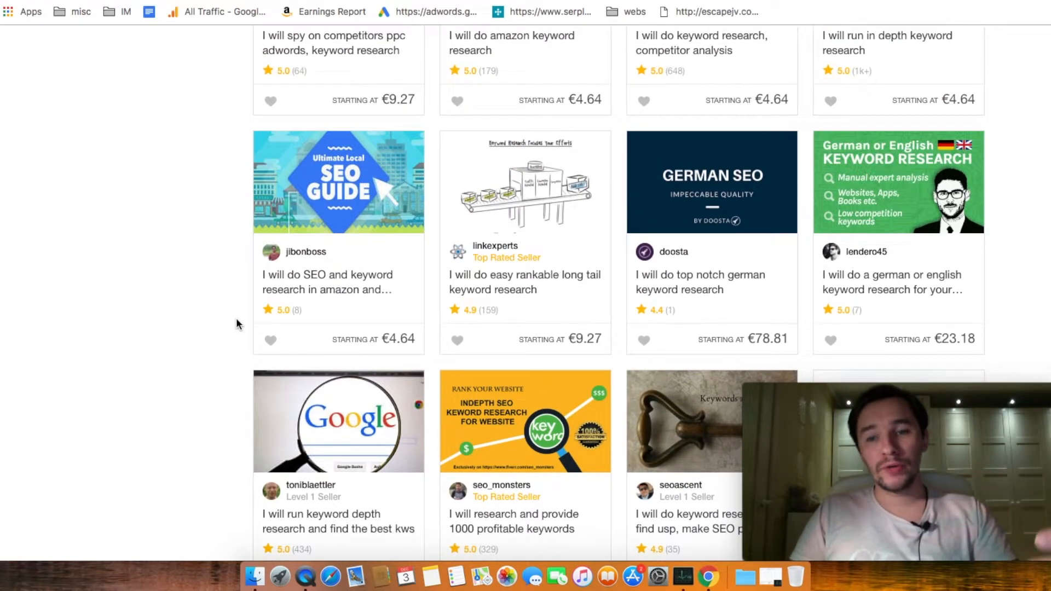
scroll("up", 3)
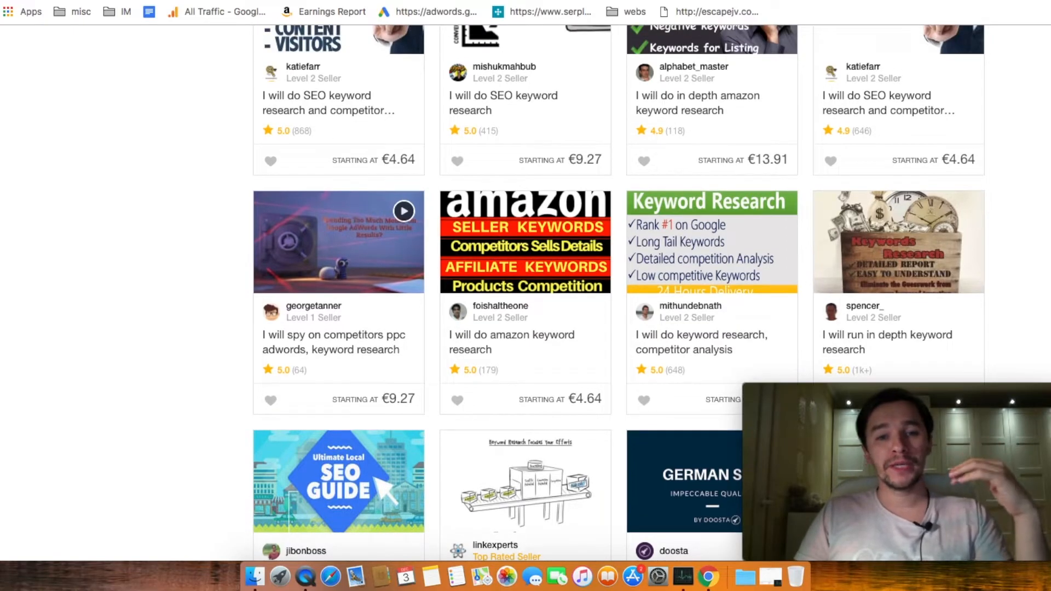
mouse_move(192, 215)
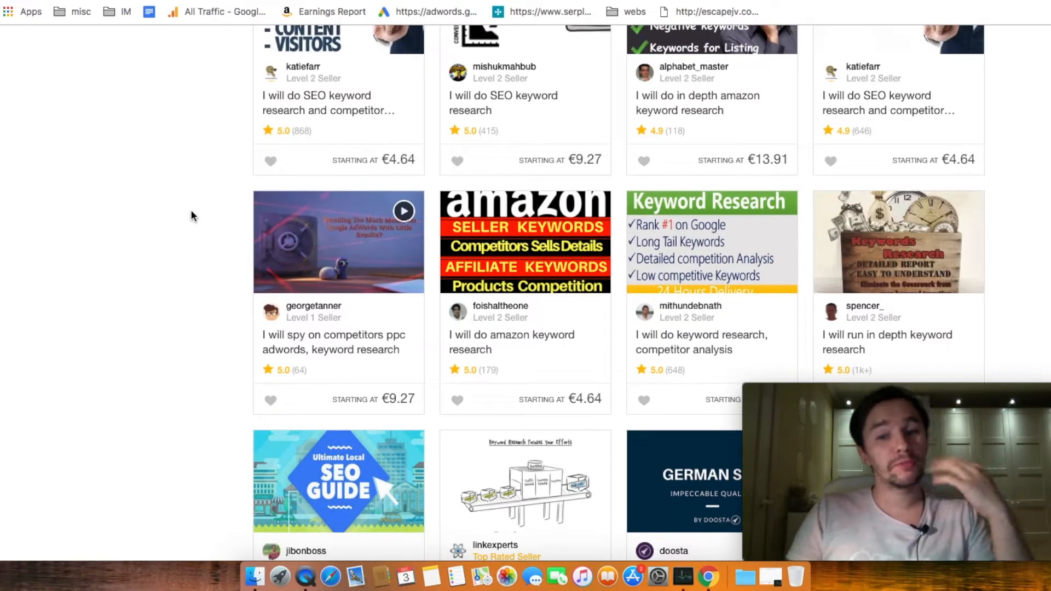